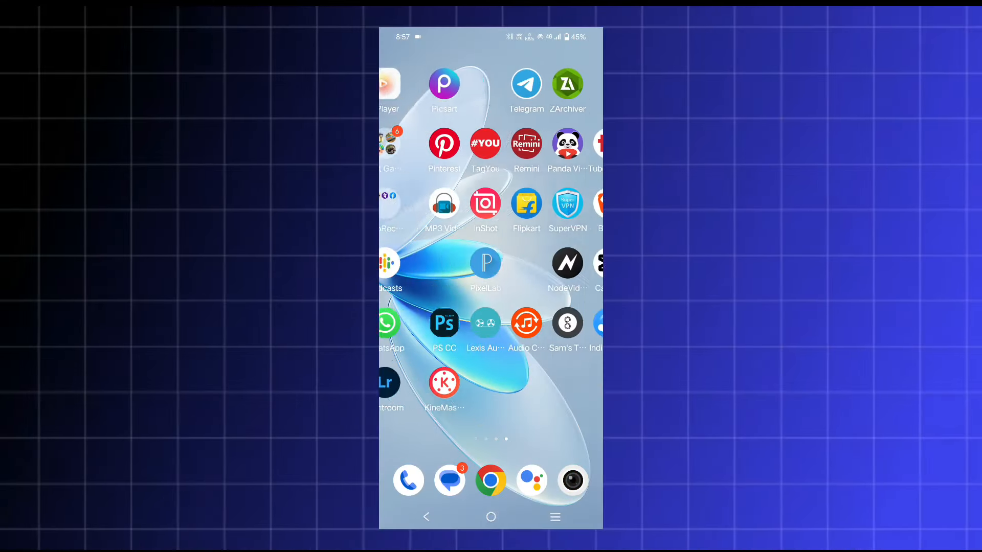
Swipe to the home screen page with Alight Motion and launch the app
scroll("right", 3)
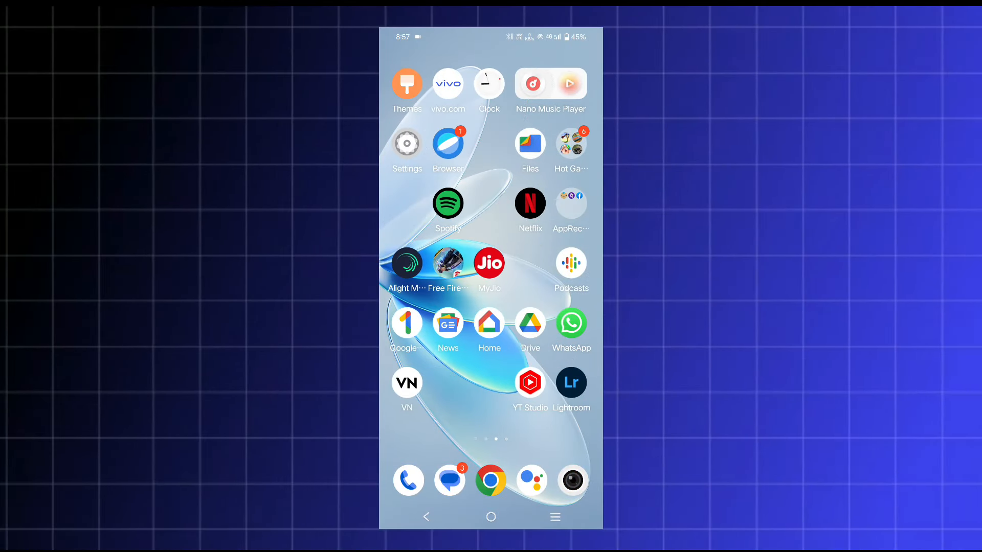
left_click(405, 262)
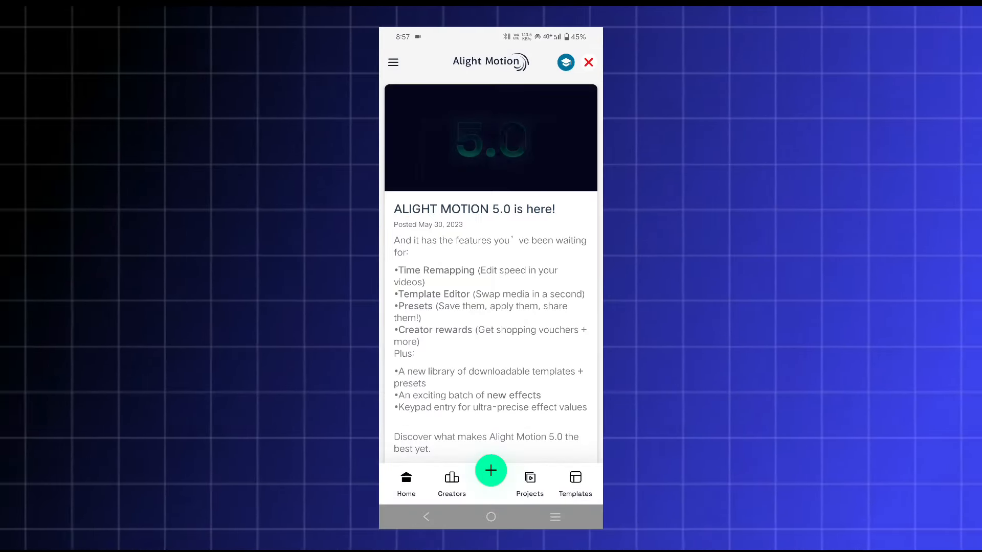
Scroll the home feed, then open 'See what's new' on the Alight Motion 5.0 post
scroll("down", 3)
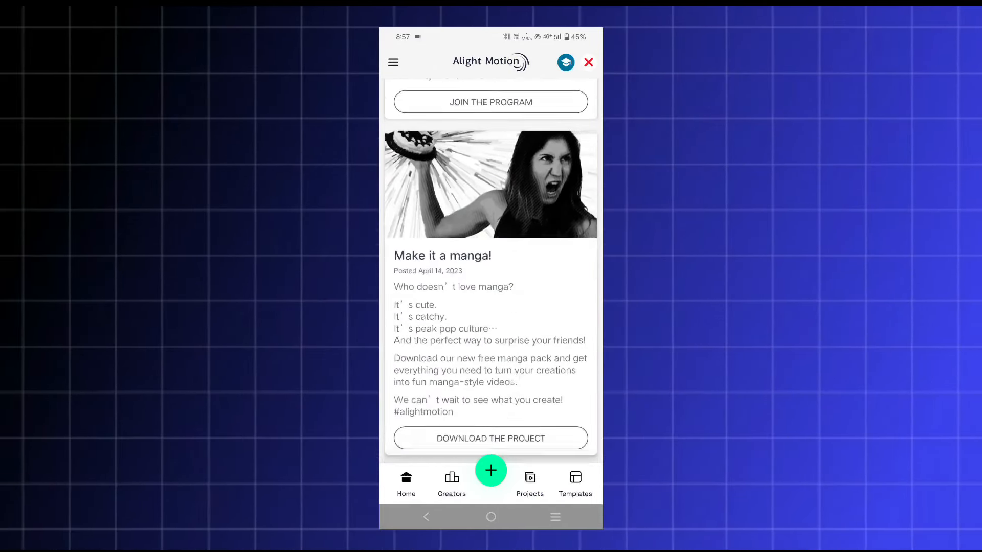
scroll("down", 3)
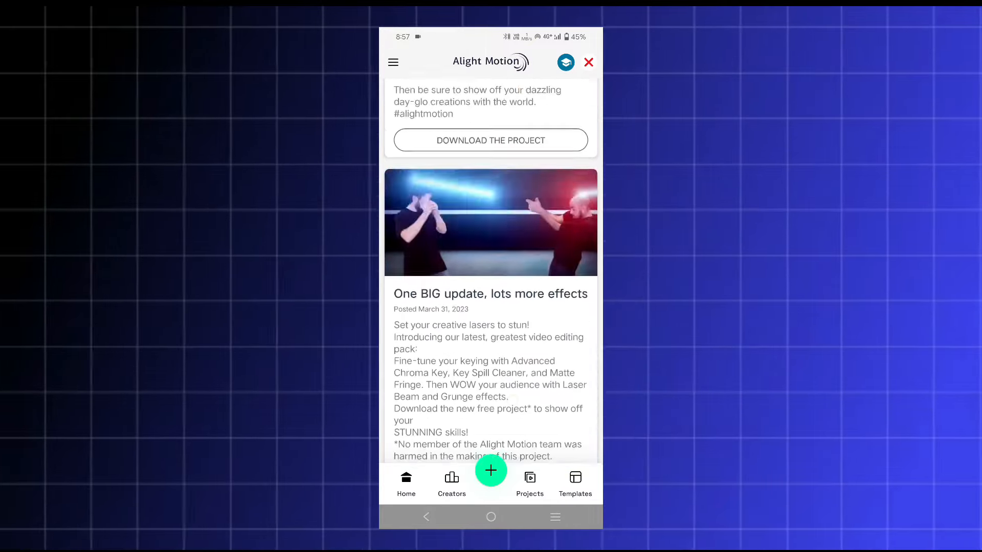
scroll("down", 3)
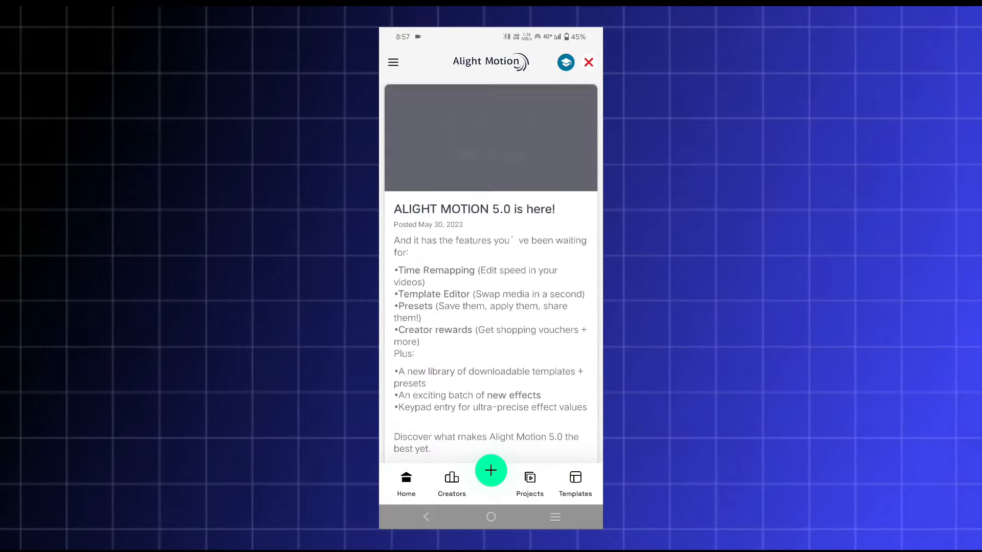
scroll("down", 3)
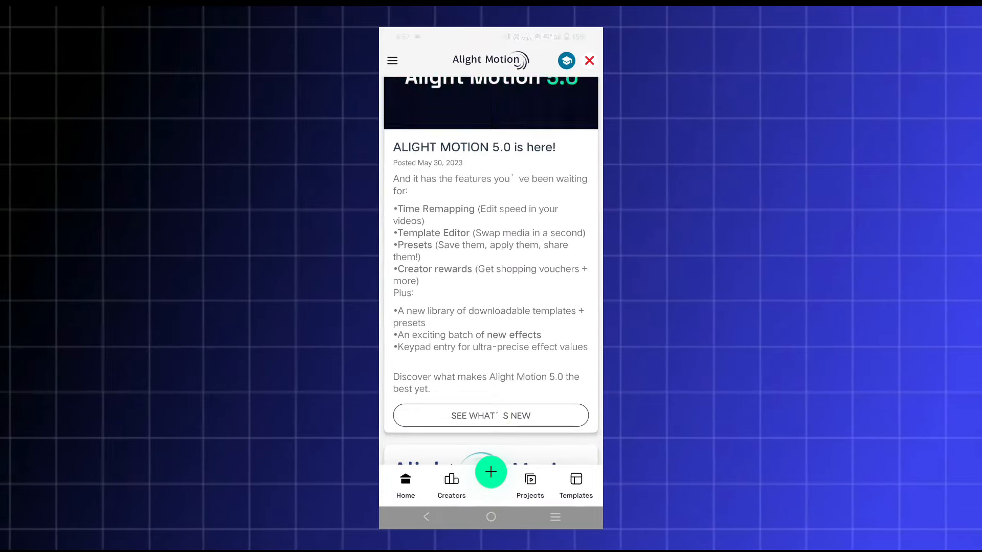
left_click(491, 416)
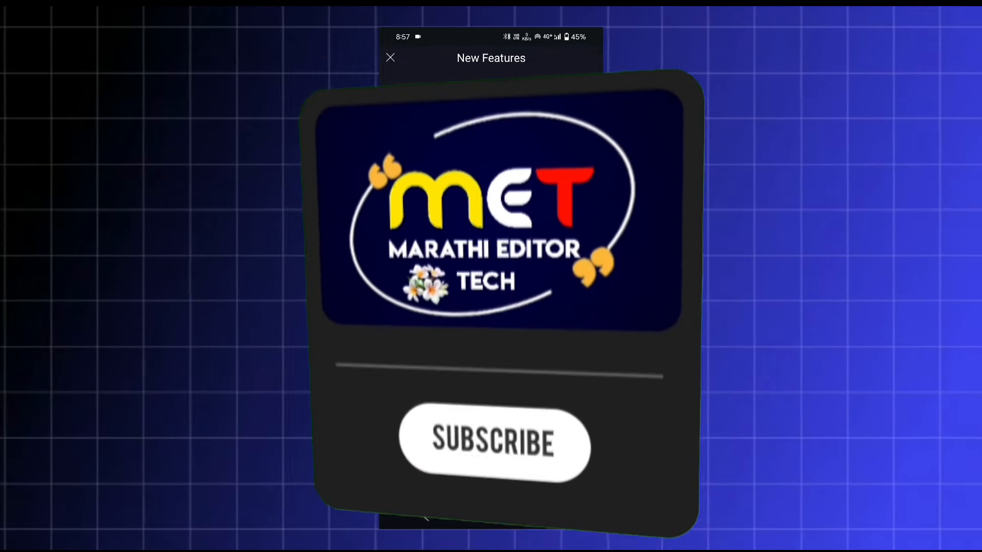
Close the version 5.0 New Features page to get back to the home feed
left_click(492, 443)
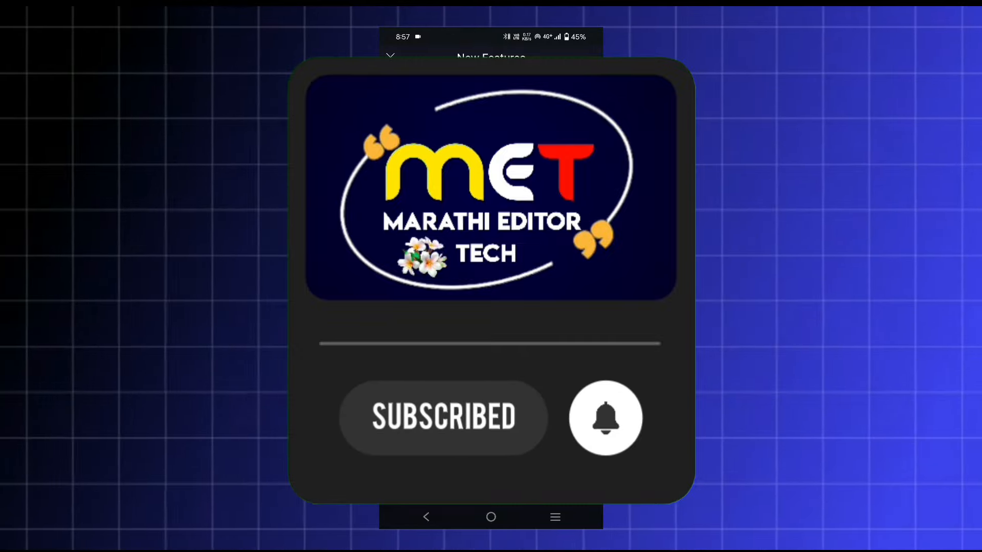
left_click(605, 418)
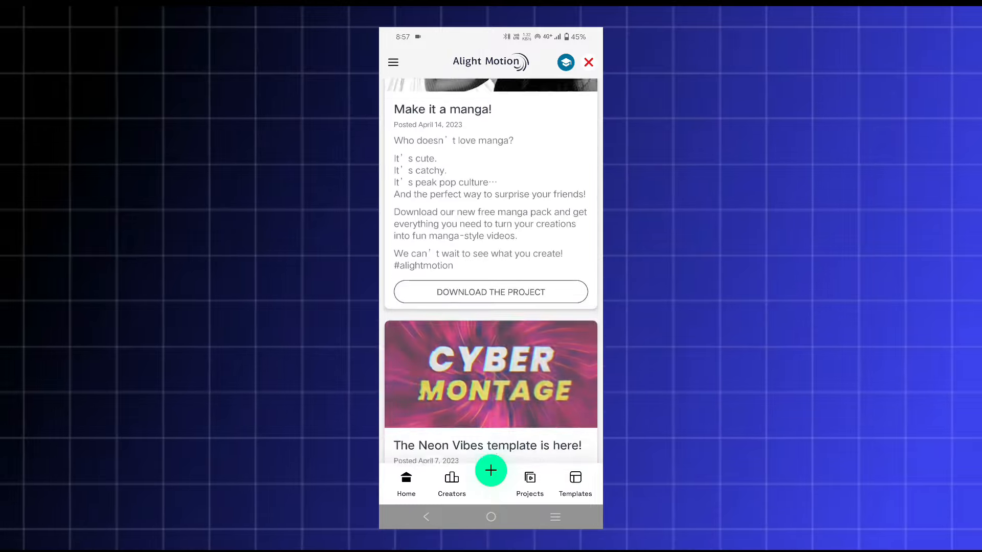
Scroll through older 2021 feed posts like Christmas stickers and Layer Parenting
scroll("down", 3)
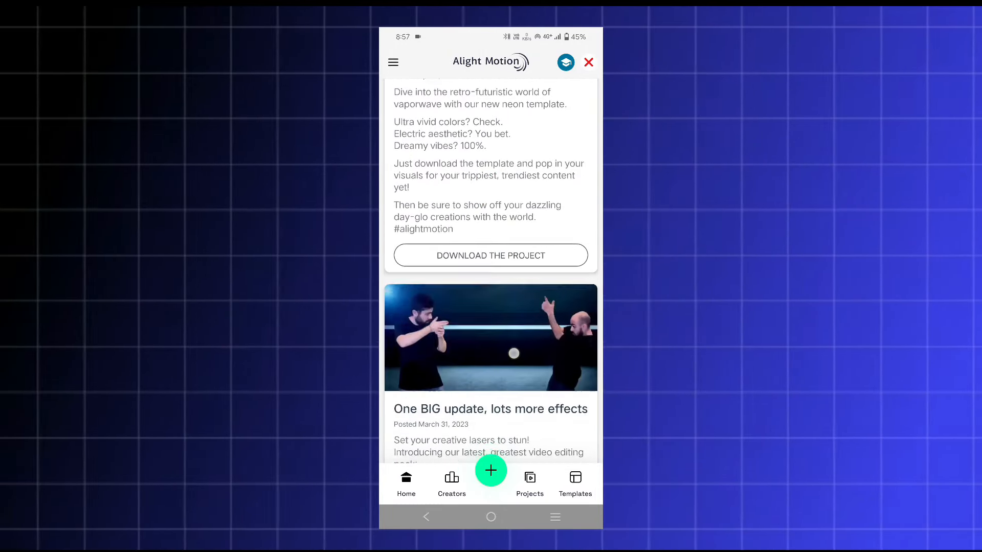
scroll("down", 3)
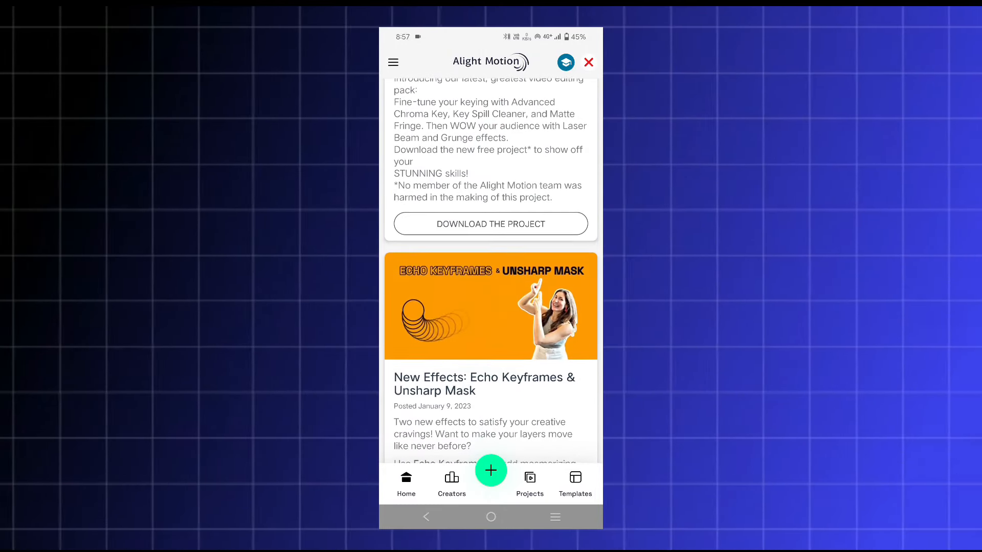
scroll("down", 3)
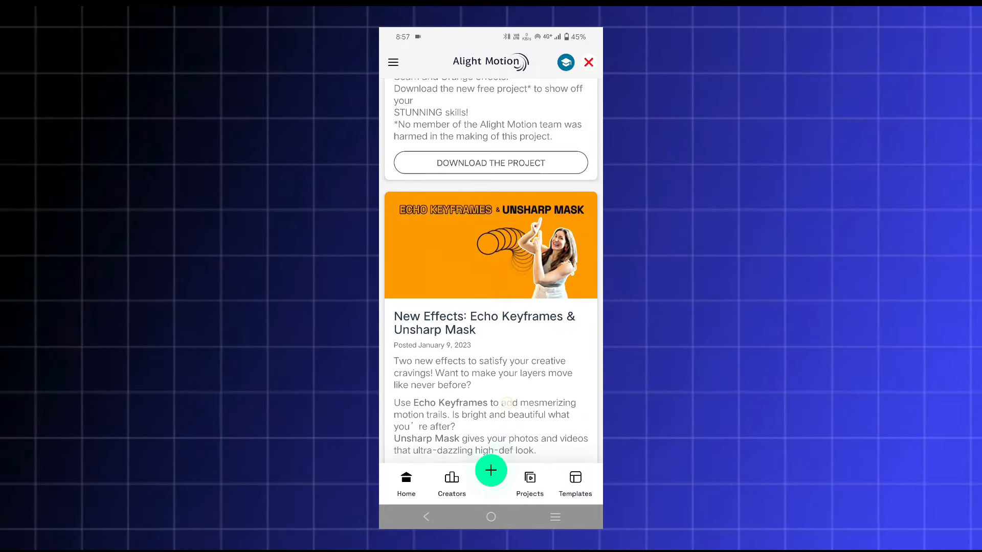
scroll("down", 3)
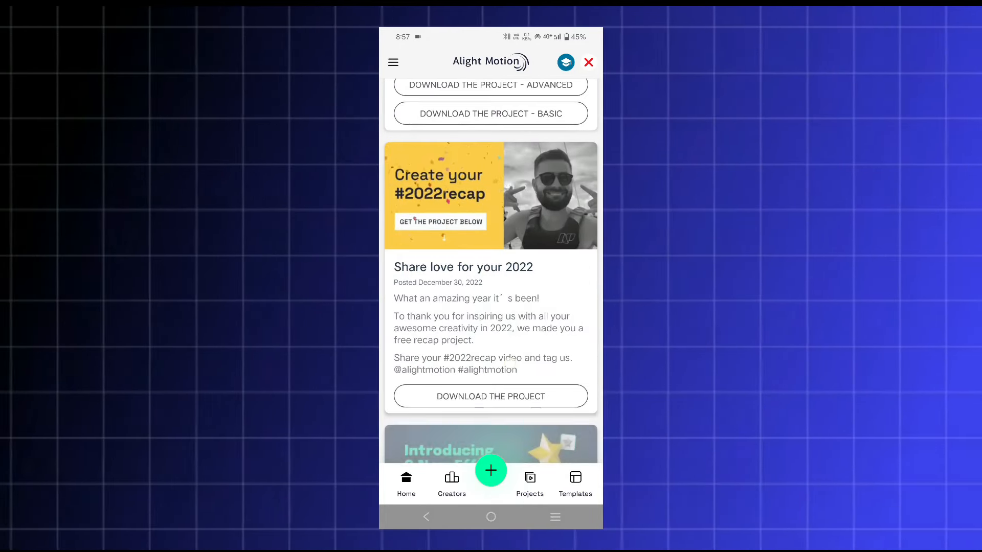
scroll("down", 3)
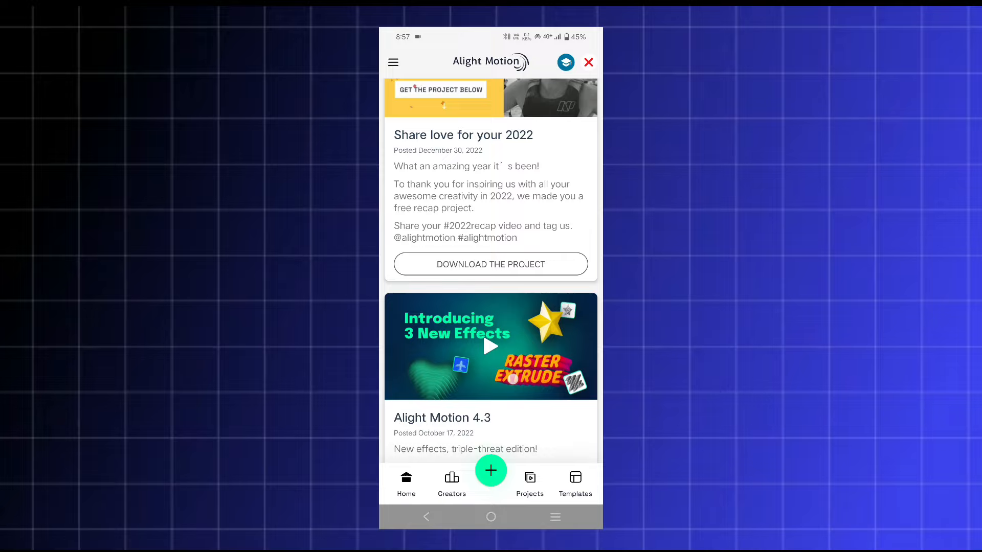
scroll("down", 3)
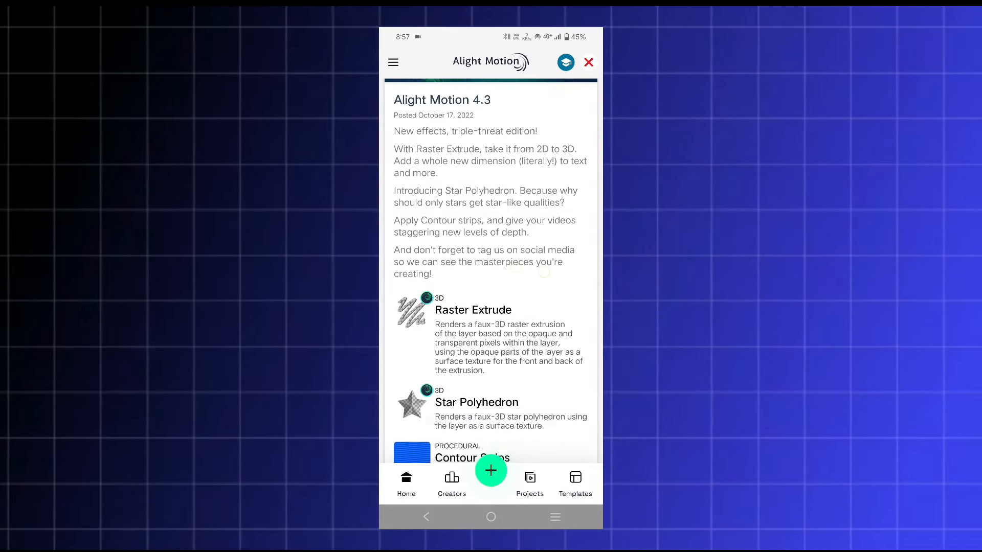
scroll("down", 3)
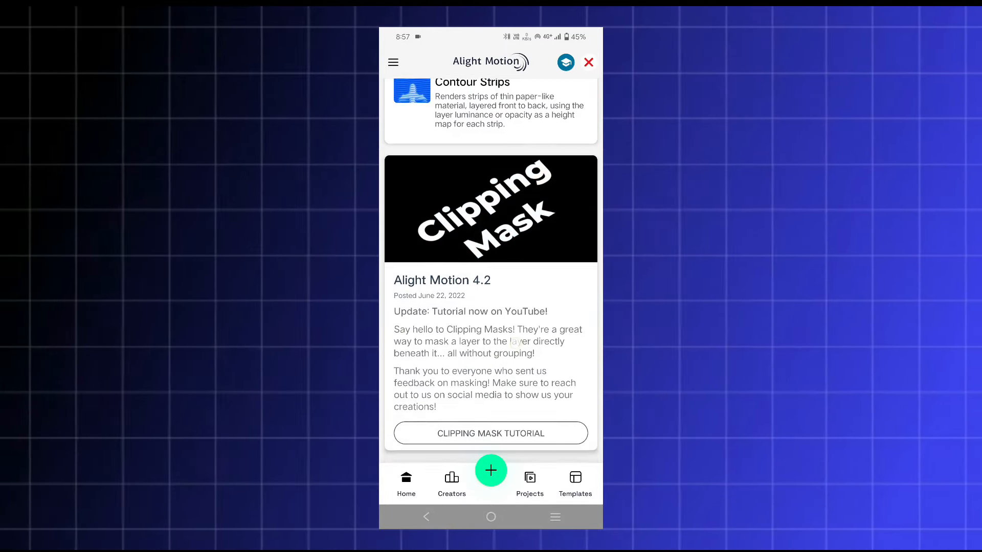
scroll("down", 3)
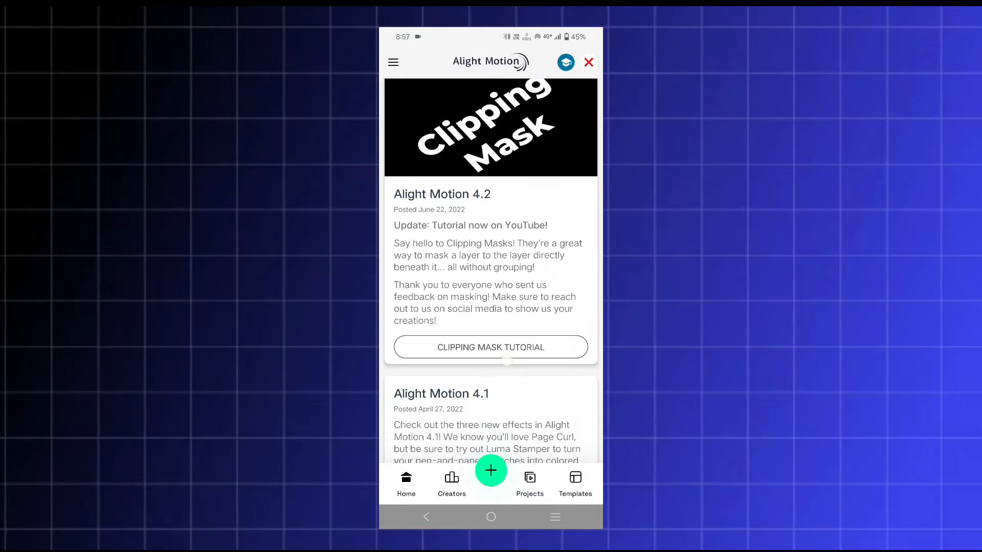
scroll("down", 3)
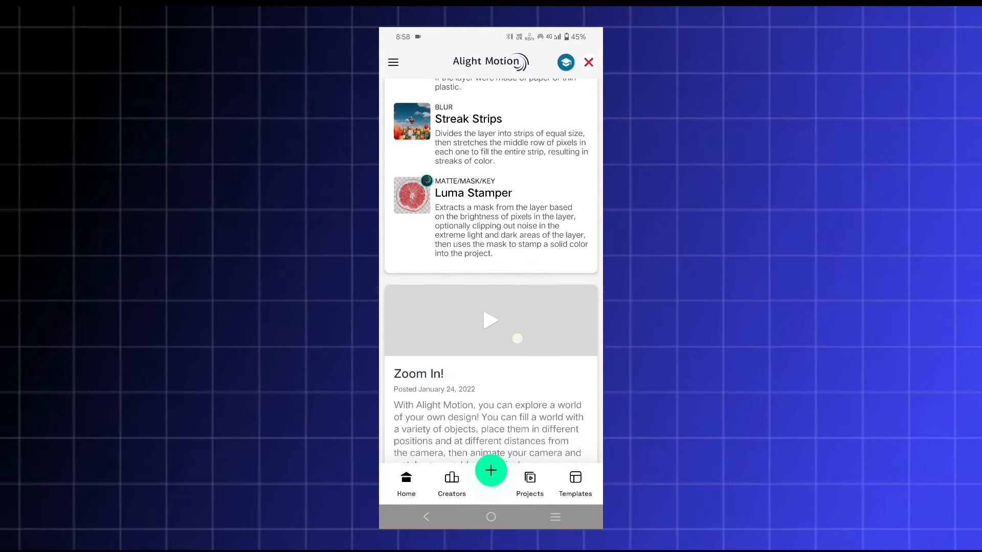
scroll("down", 3)
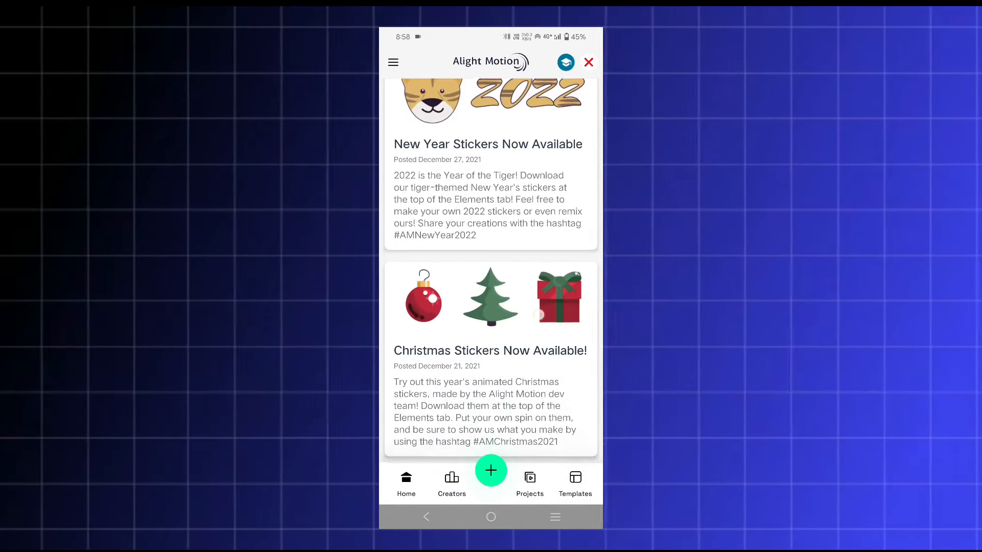
scroll("down", 3)
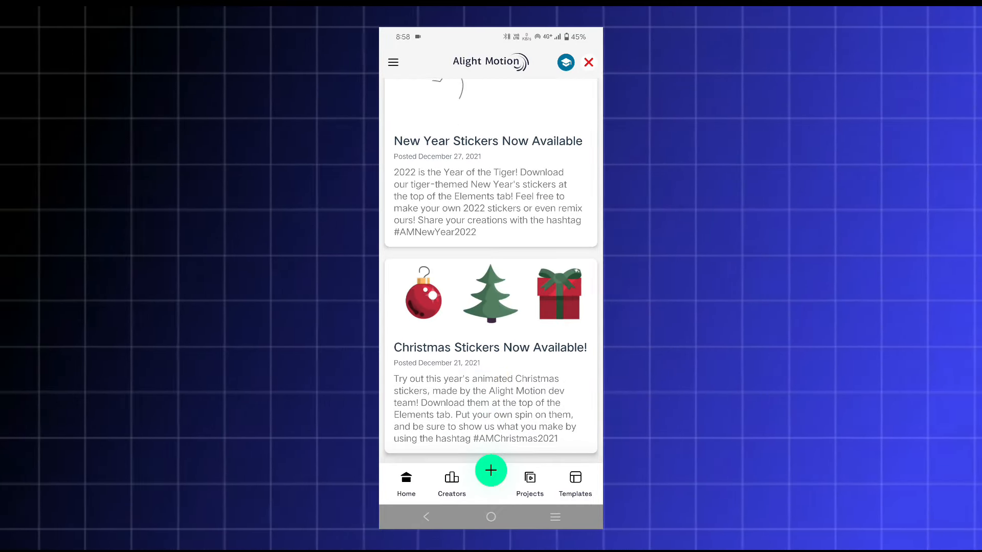
scroll("down", 3)
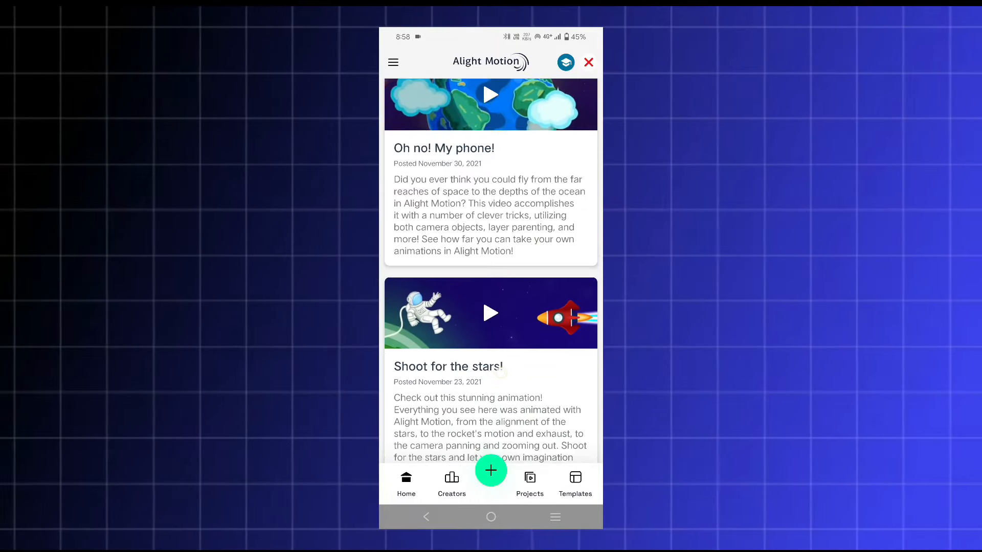
scroll("up", 3)
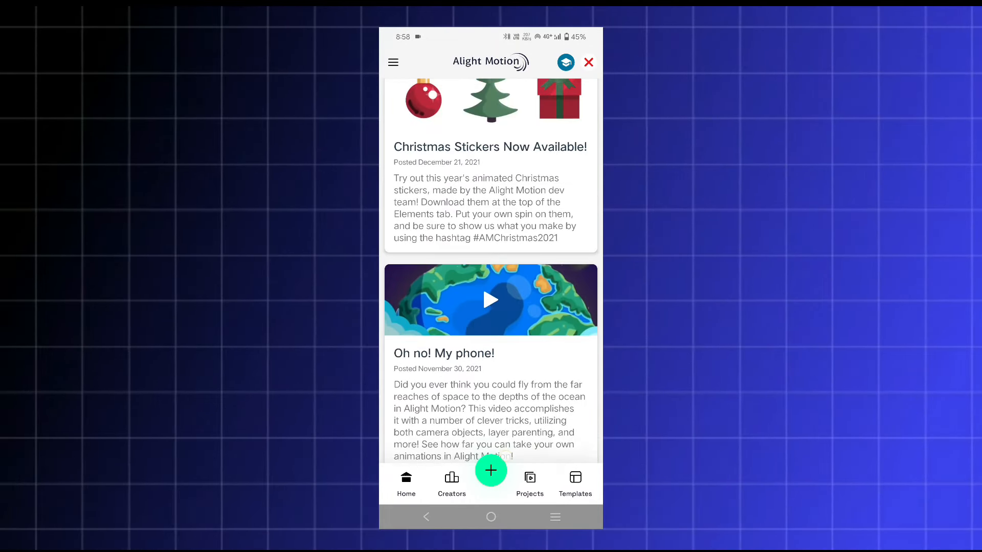
scroll("down", 3)
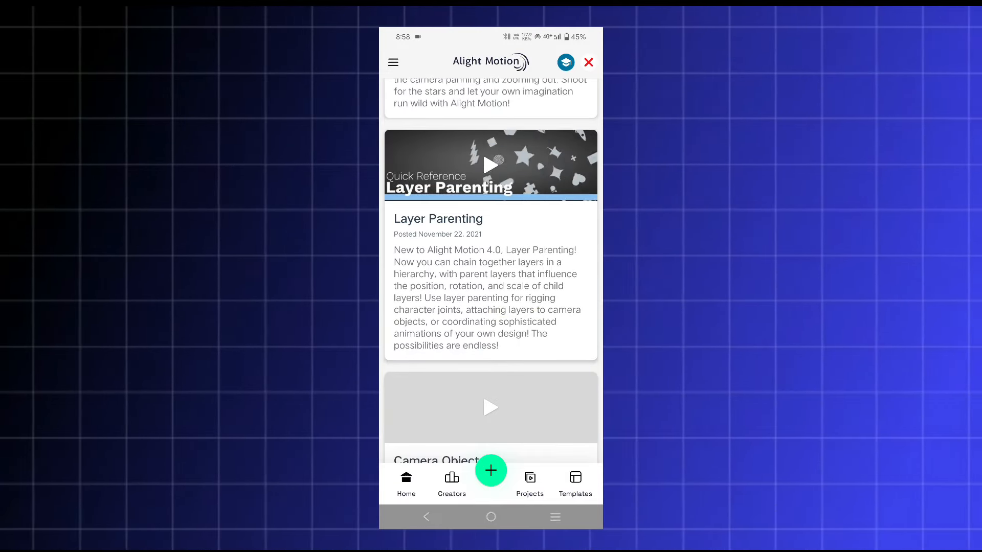
scroll("down", 3)
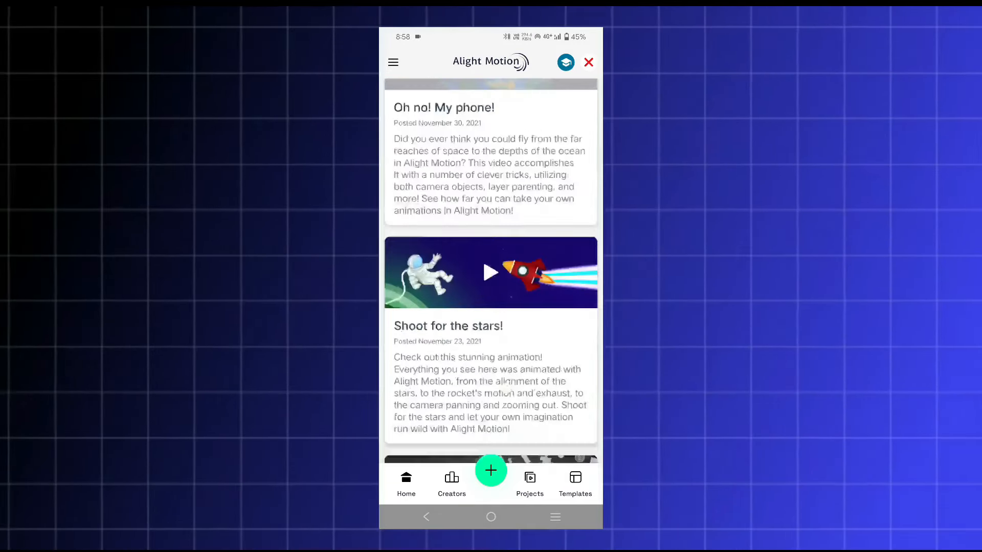
scroll("down", 3)
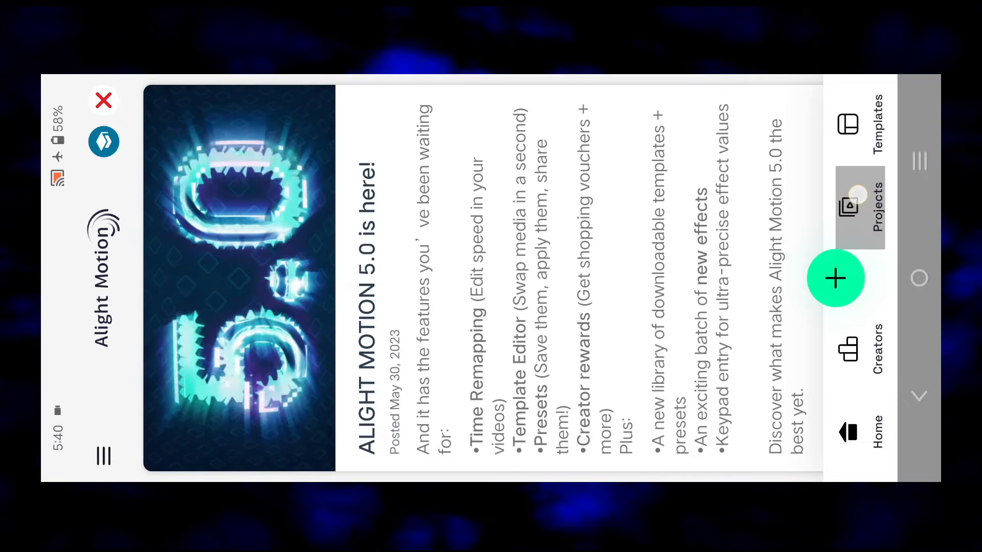
Show the Projects list with Beat Marked and Shake Effect, leaving selection mode
left_click(859, 207)
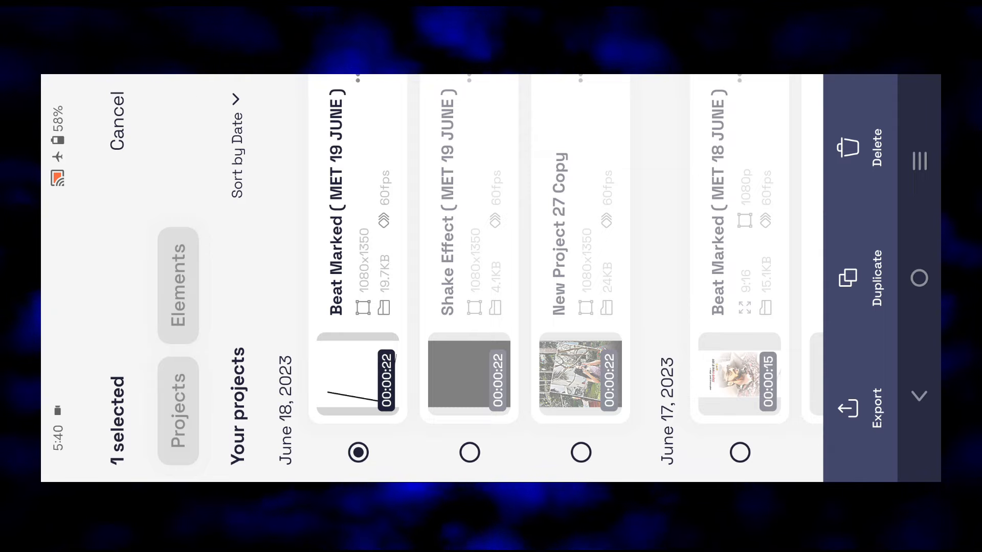
left_click(468, 452)
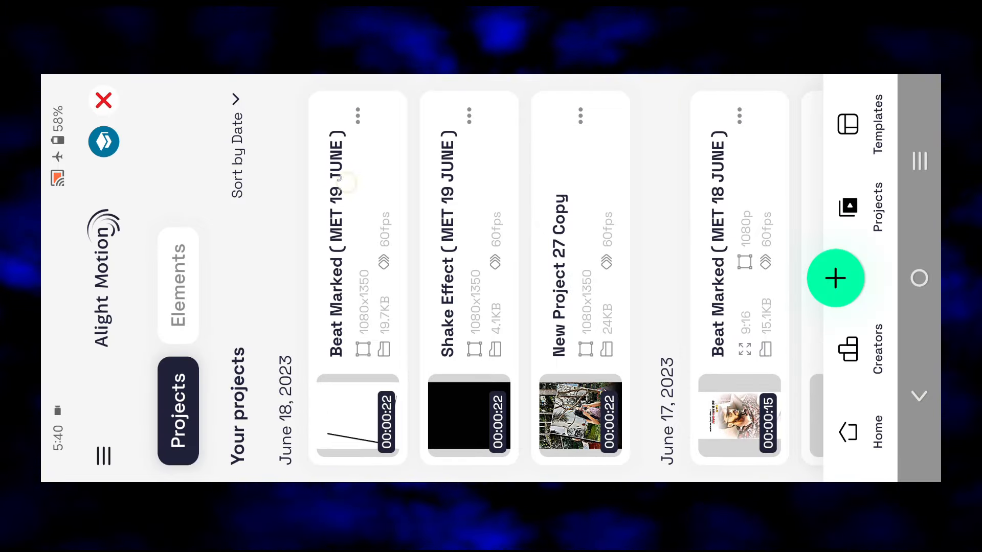
left_click(358, 416)
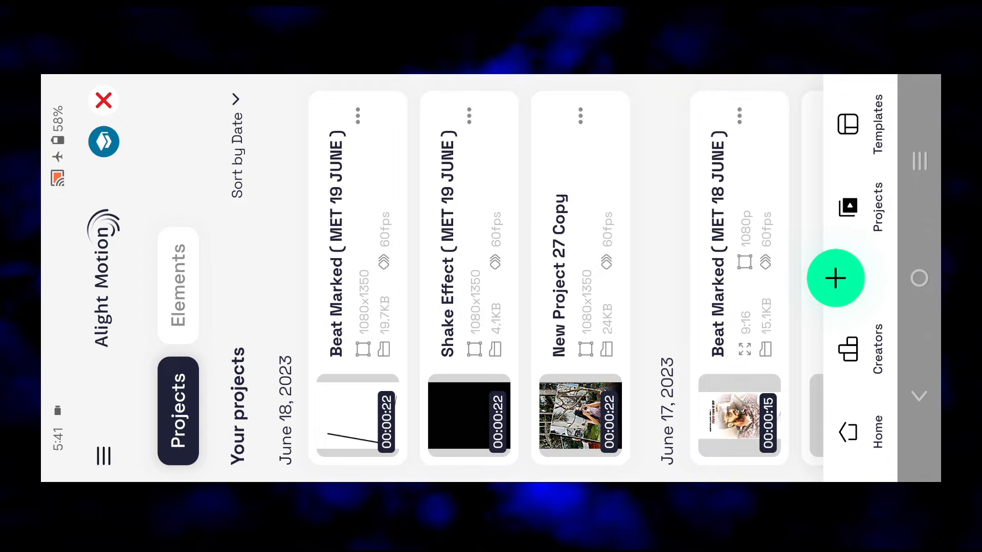
left_click(835, 278)
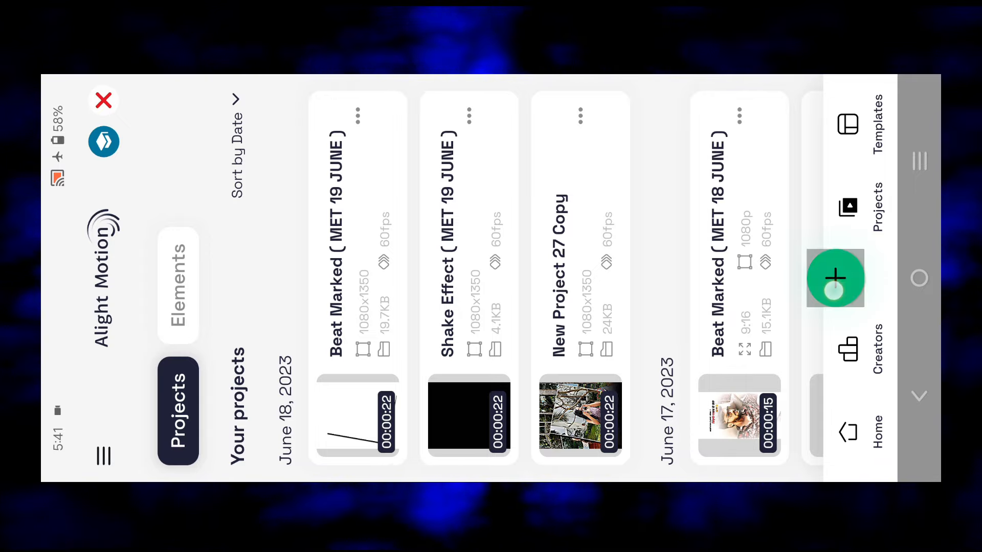
Create a blank project and add the woman-with-red-flower photo as a layer
left_click(835, 279)
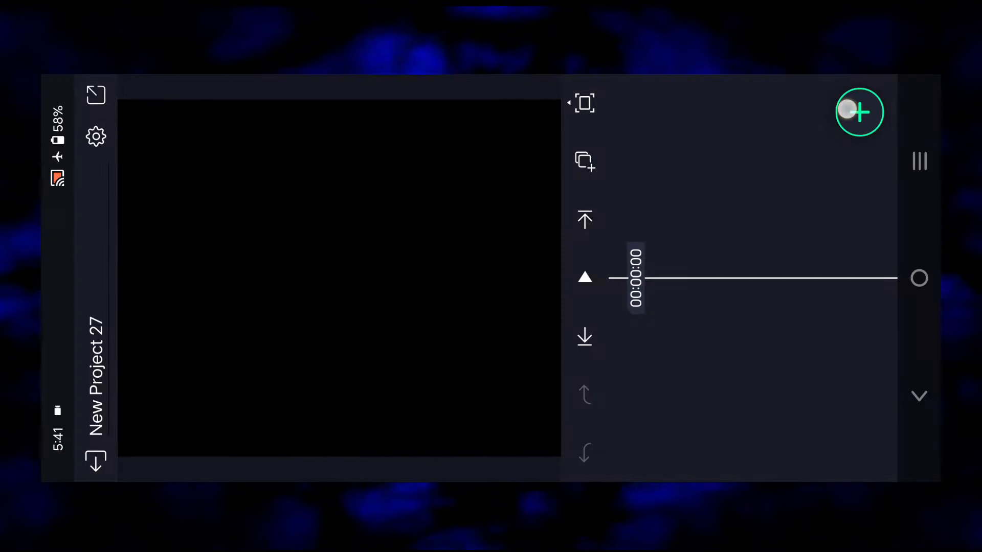
left_click(859, 112)
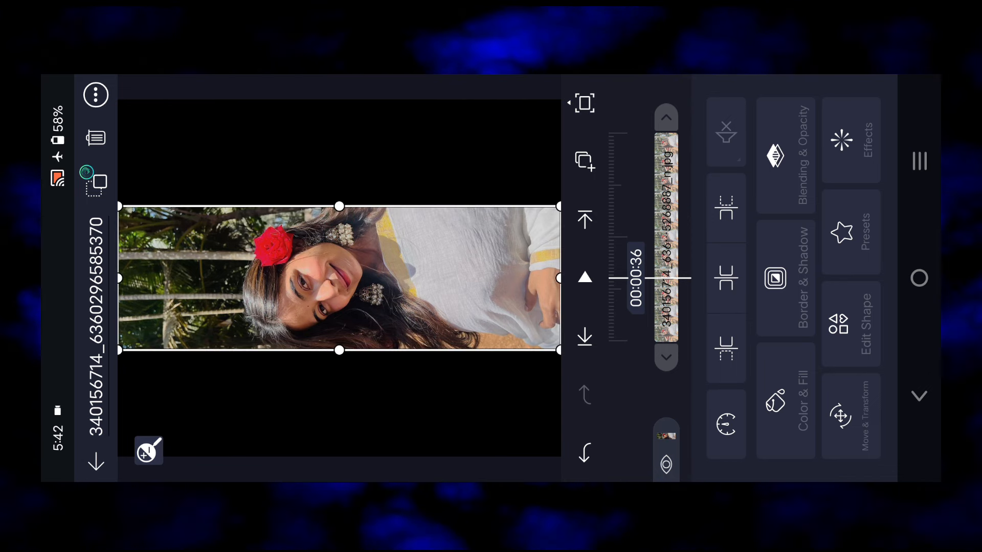
Scale the photo's width and height via fill-canvas and Move & Transform to cover the canvas
left_click(583, 454)
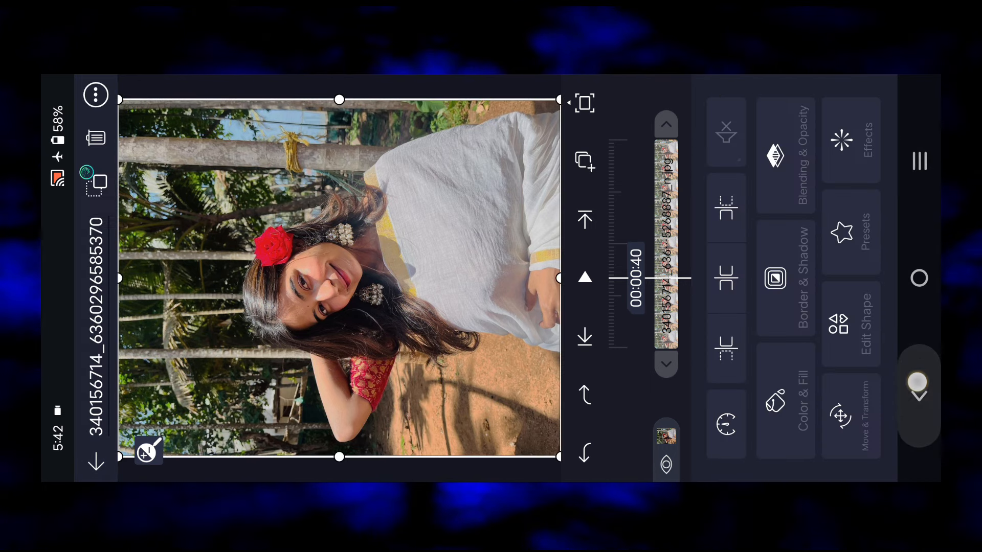
left_click(850, 416)
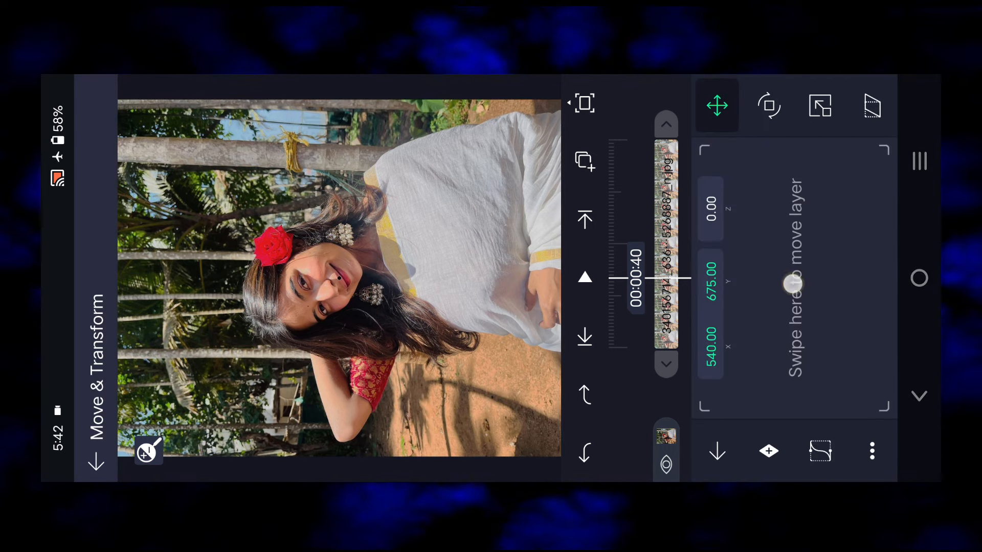
left_click(820, 106)
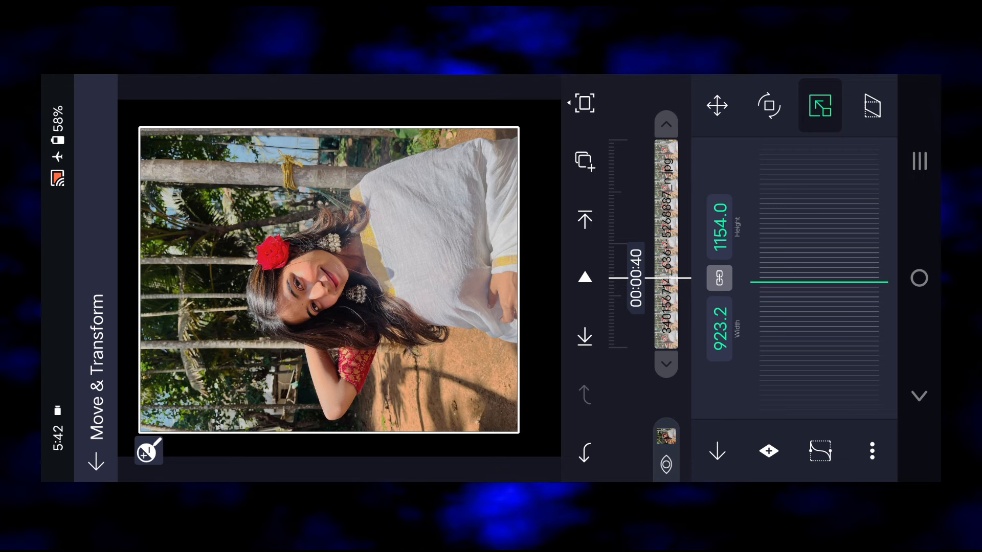
left_click_drag(750, 282, 790, 292)
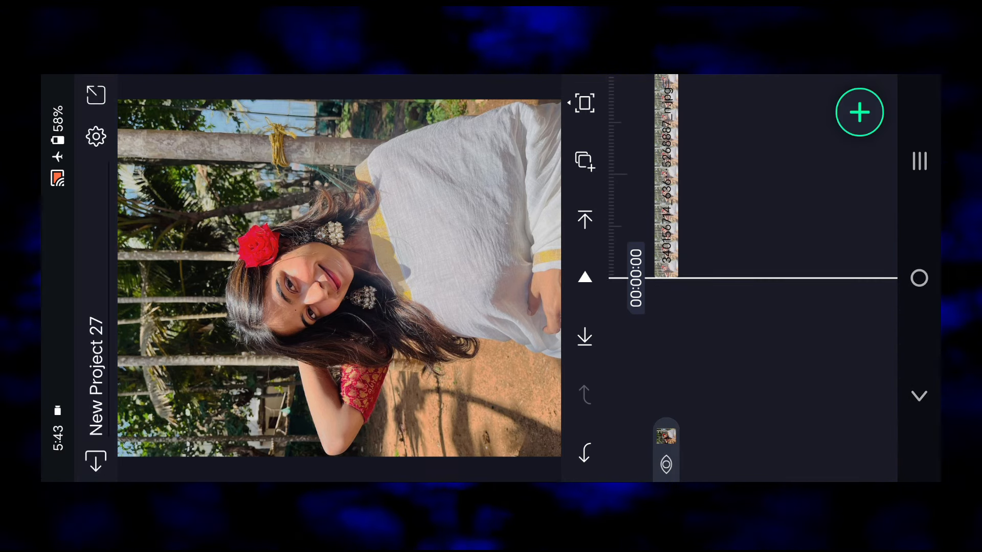
Export the project as a 1080p MP4 video and save it to the device
left_click(860, 112)
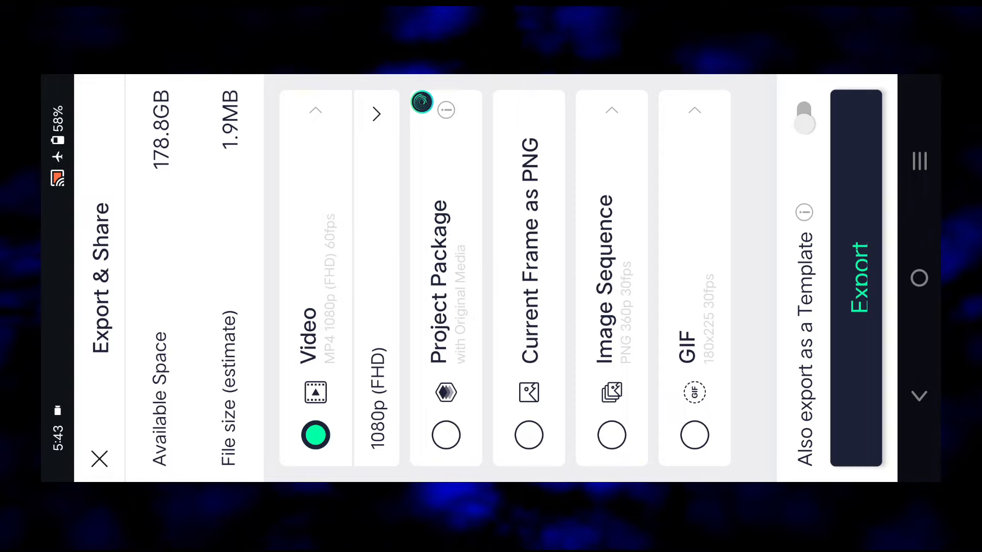
left_click(529, 435)
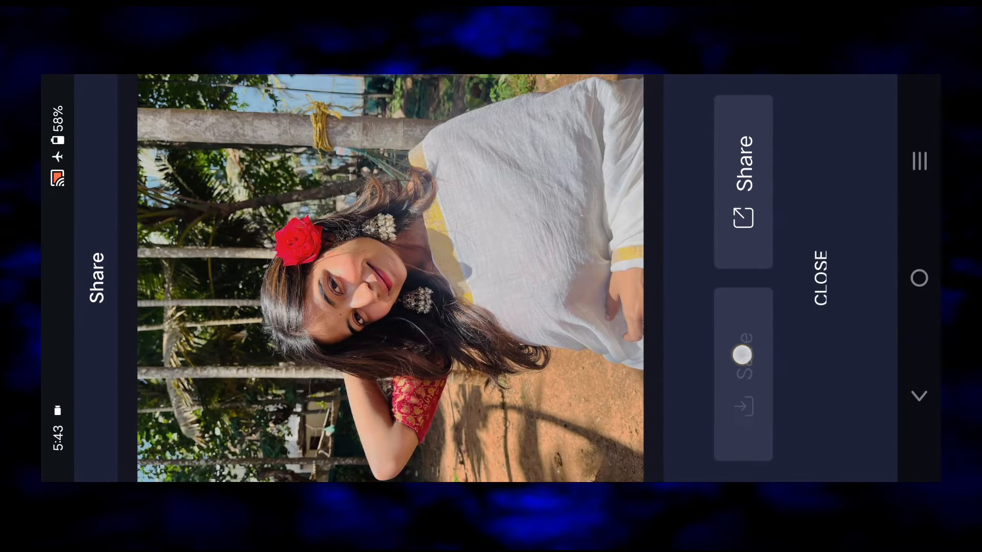
left_click(743, 364)
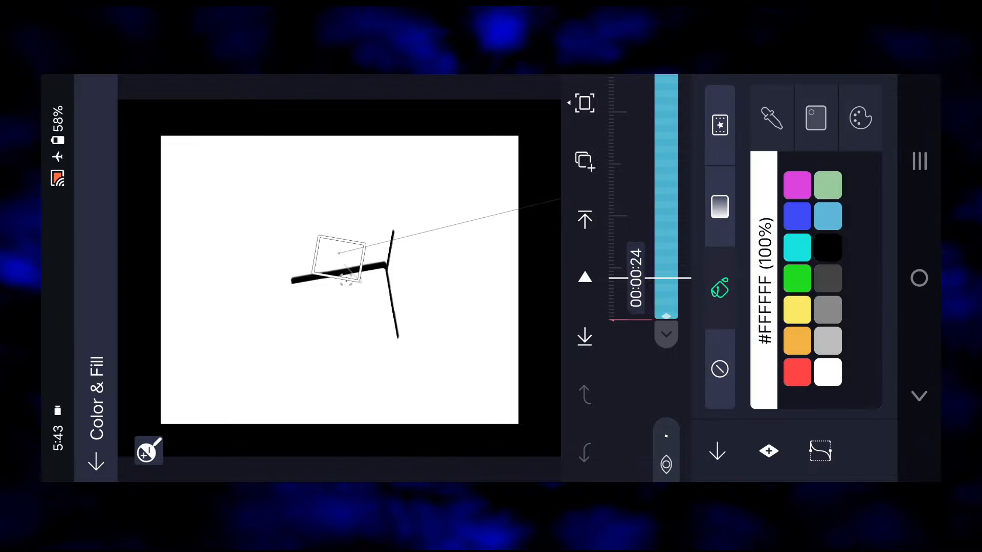
Fill the Beat Marked placeholder layer with the woman's photo and finish editing
left_click(720, 124)
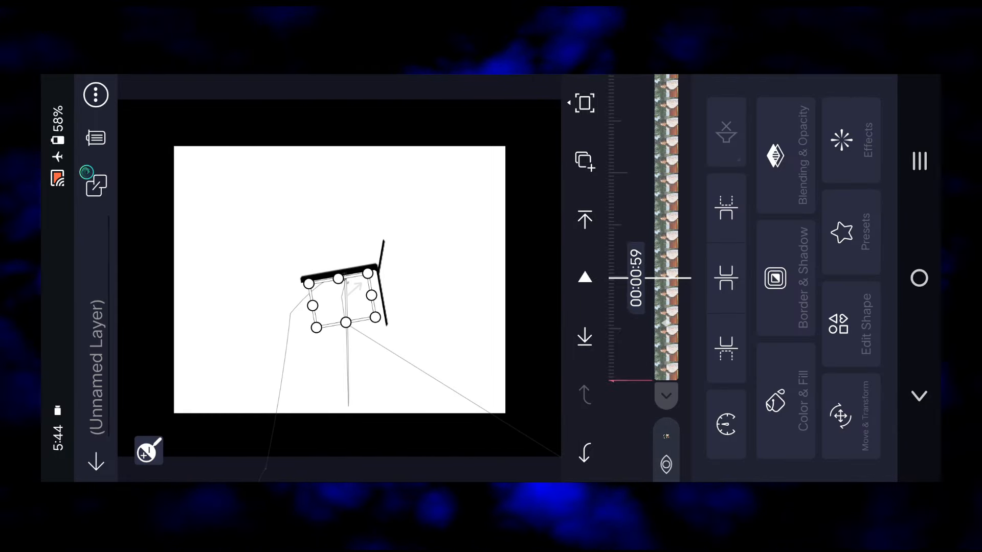
left_click(787, 401)
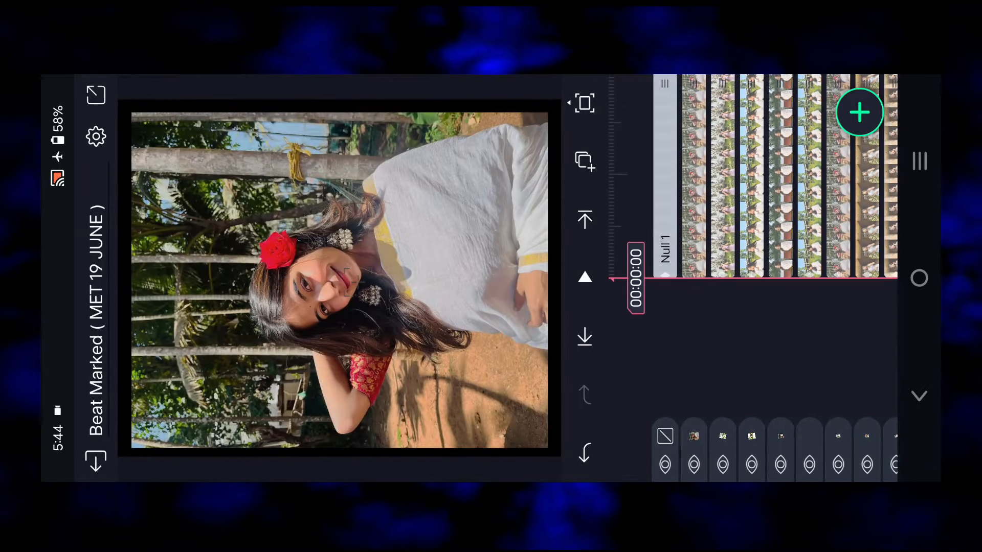
Add the tilted framed bench photo PNG from media and drag it into place
left_click(859, 112)
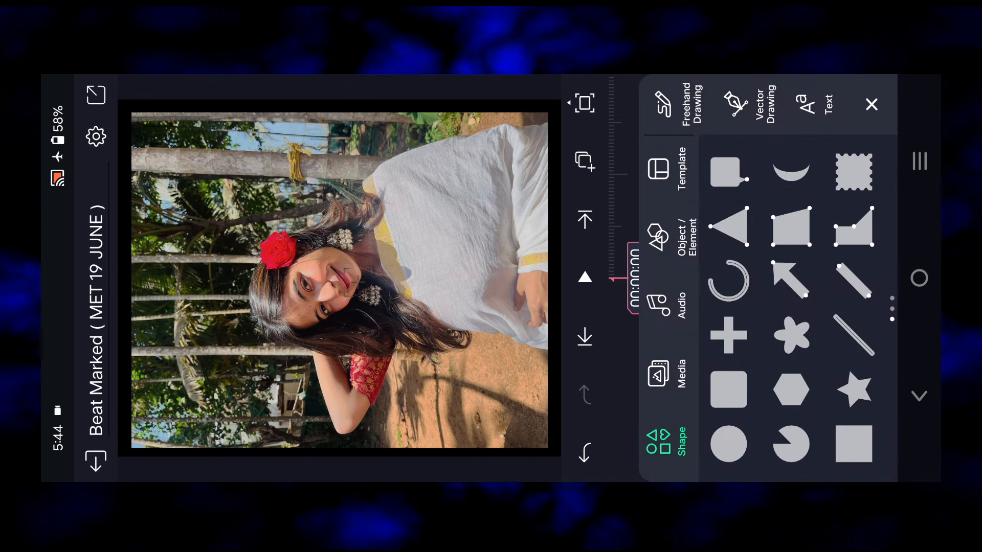
left_click(659, 376)
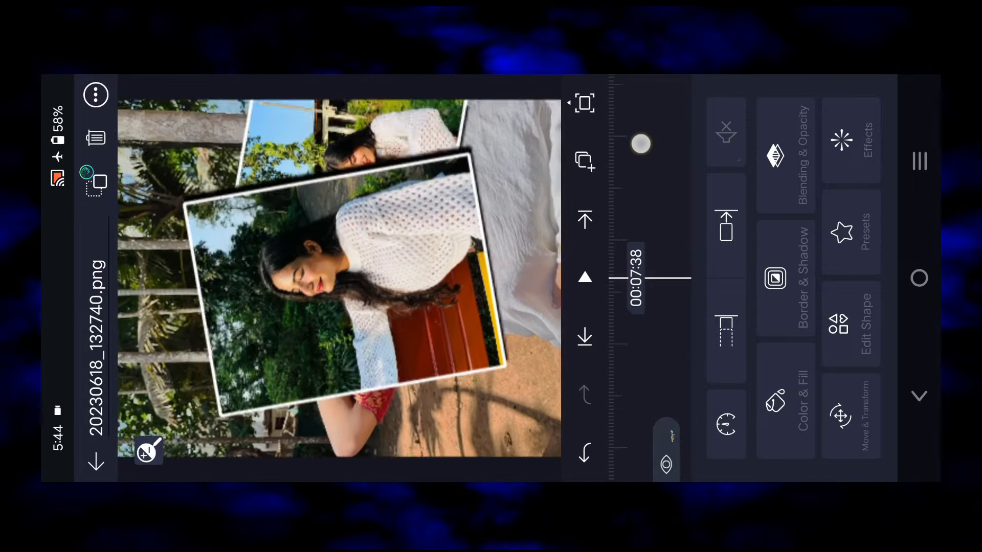
left_click_drag(641, 144, 693, 306)
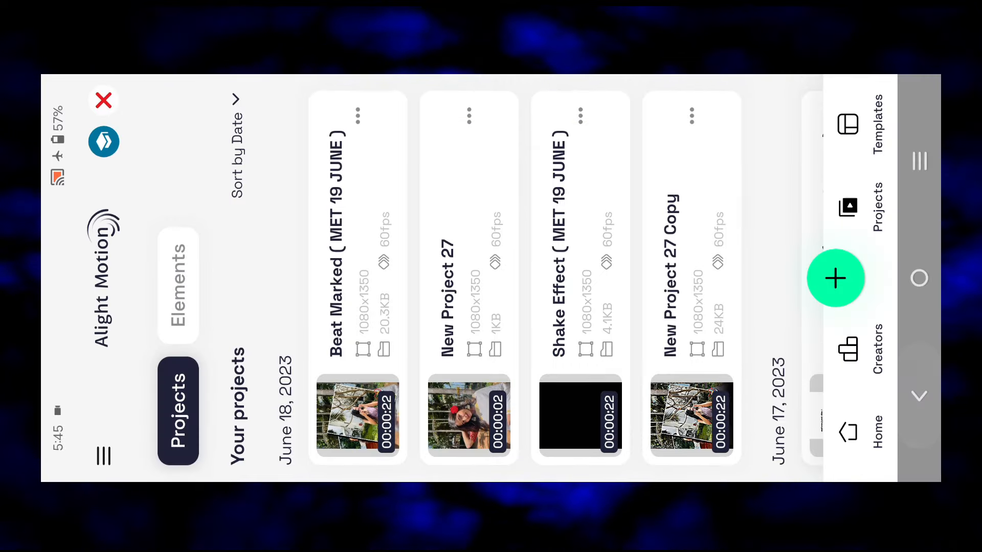
Copy the four 'Happy Birthday Queen' text layers into Beat Marked and export as 1080p MP4
left_click(579, 416)
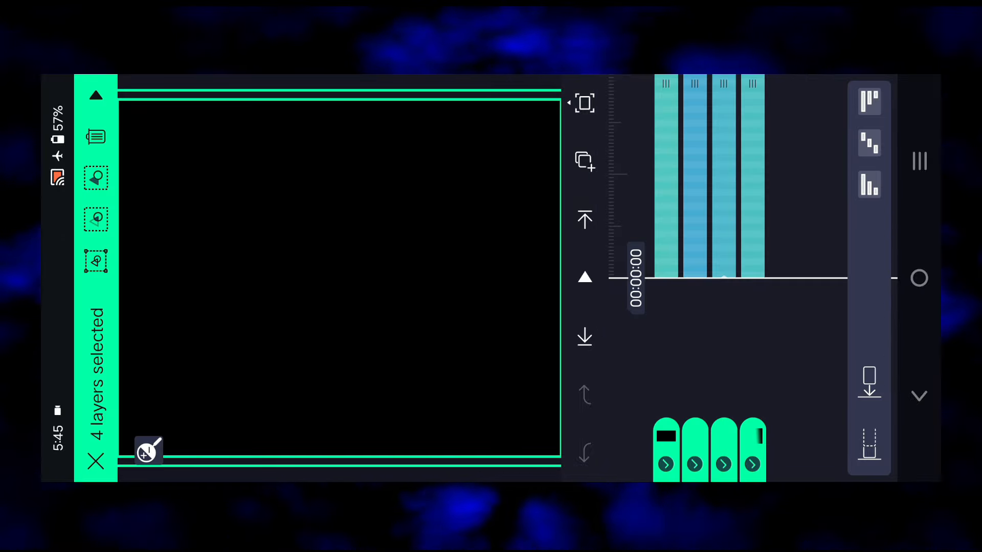
left_click(584, 162)
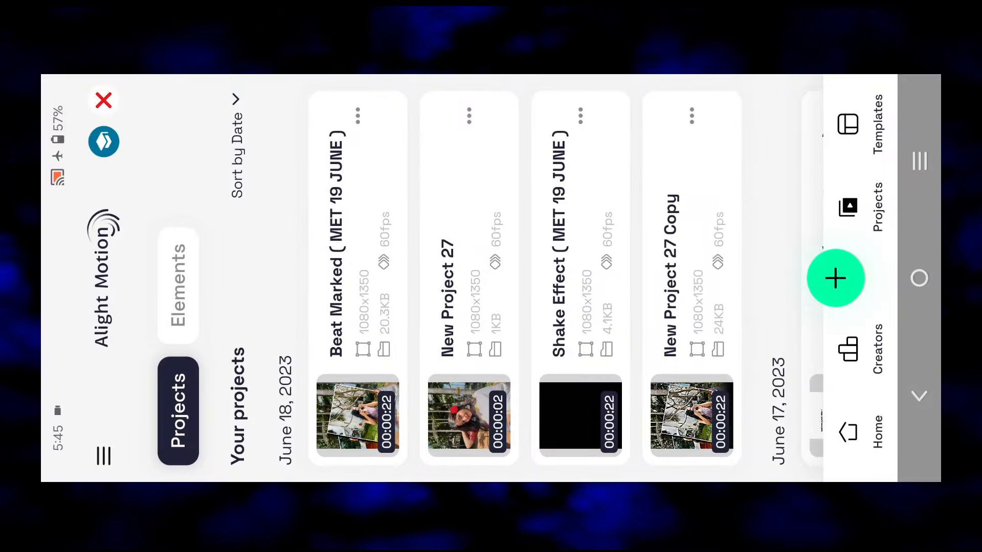
left_click(357, 416)
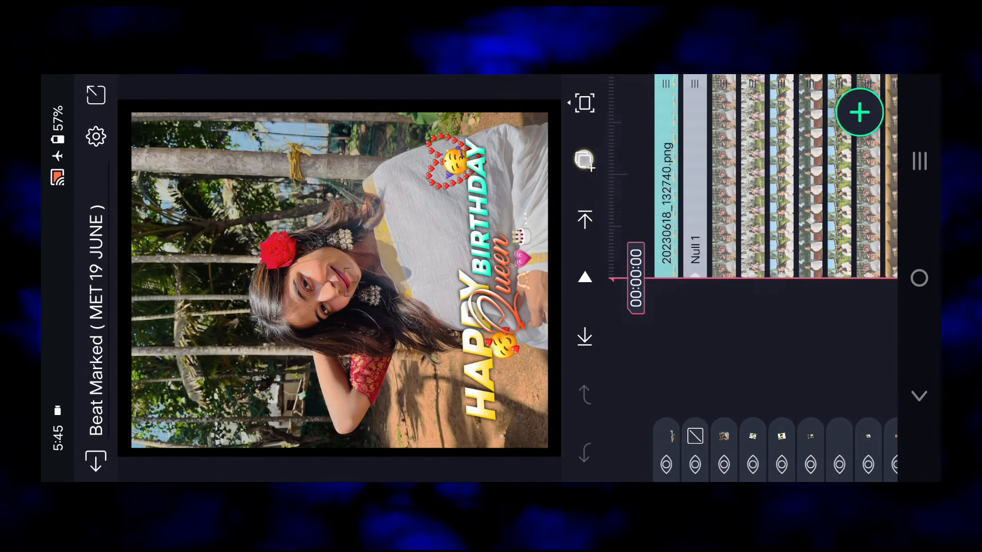
left_click(584, 161)
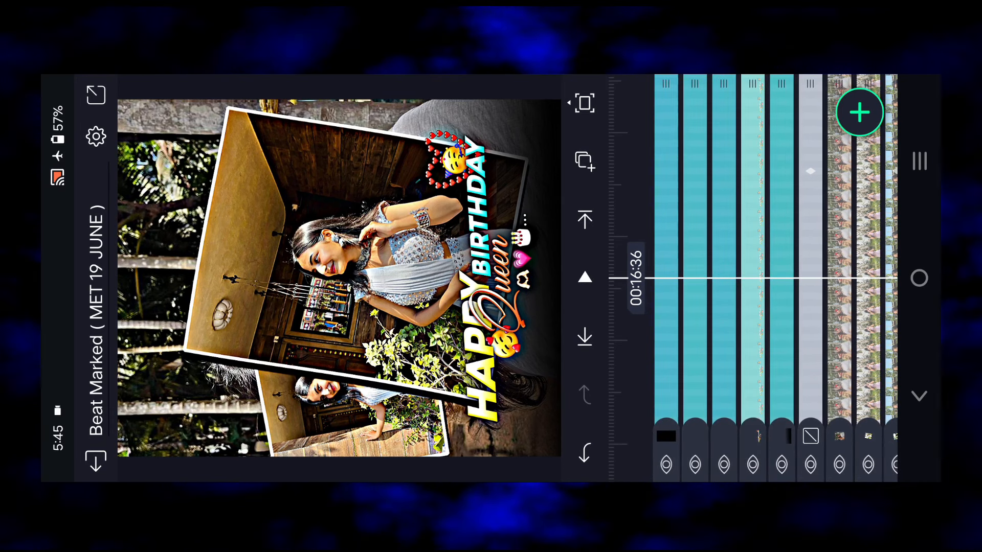
left_click(95, 94)
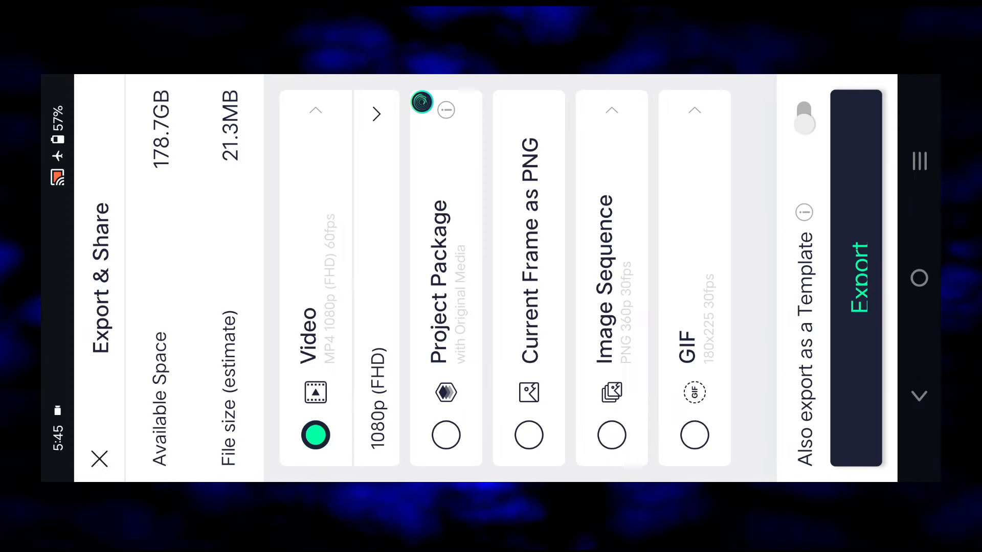
left_click(856, 279)
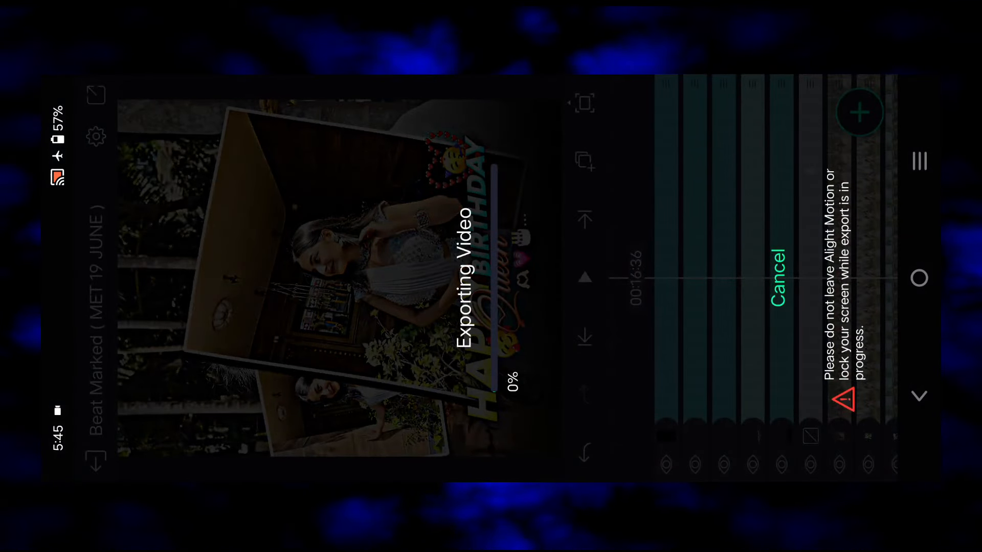